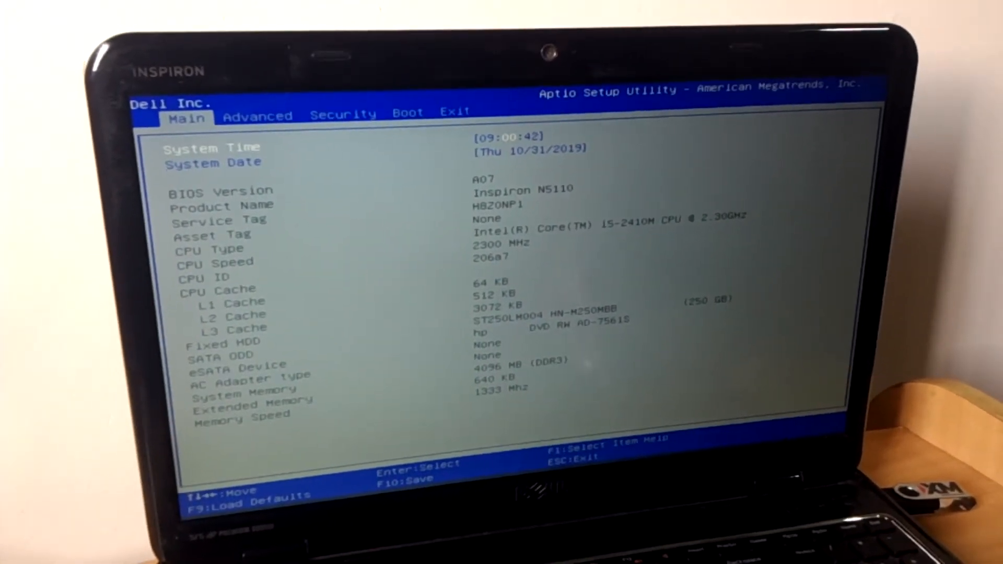
Step: On the Advanced tab, enable USB Wake Support and request Save & reset with F10
{"action": "key", "text": "Right"}
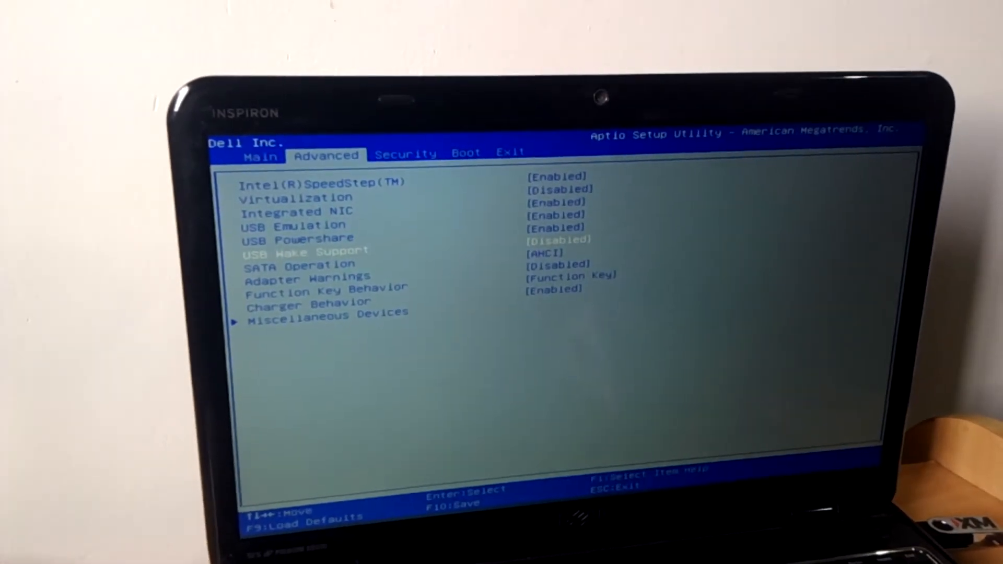
{"action": "key", "text": "Enter"}
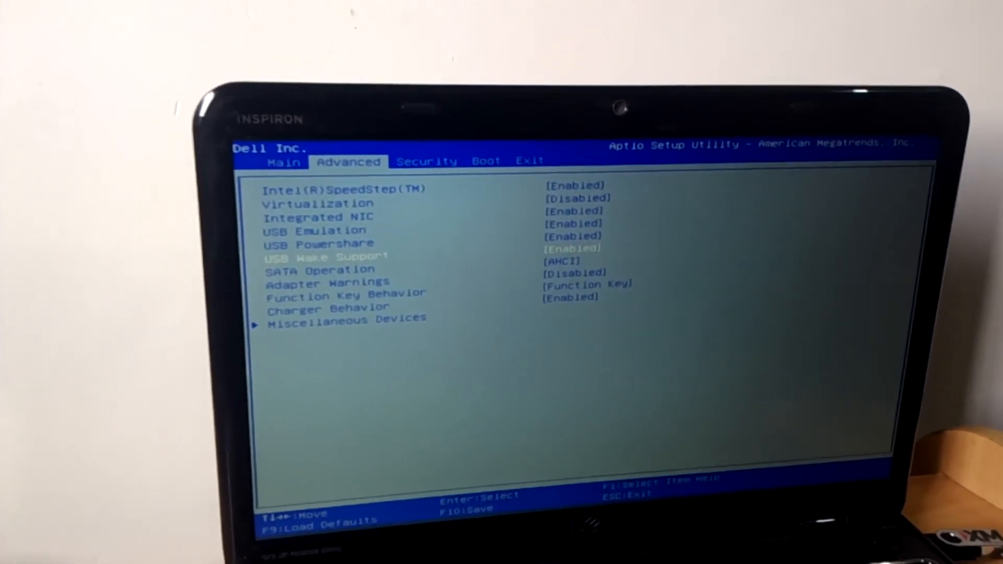
{"action": "key", "text": "F10"}
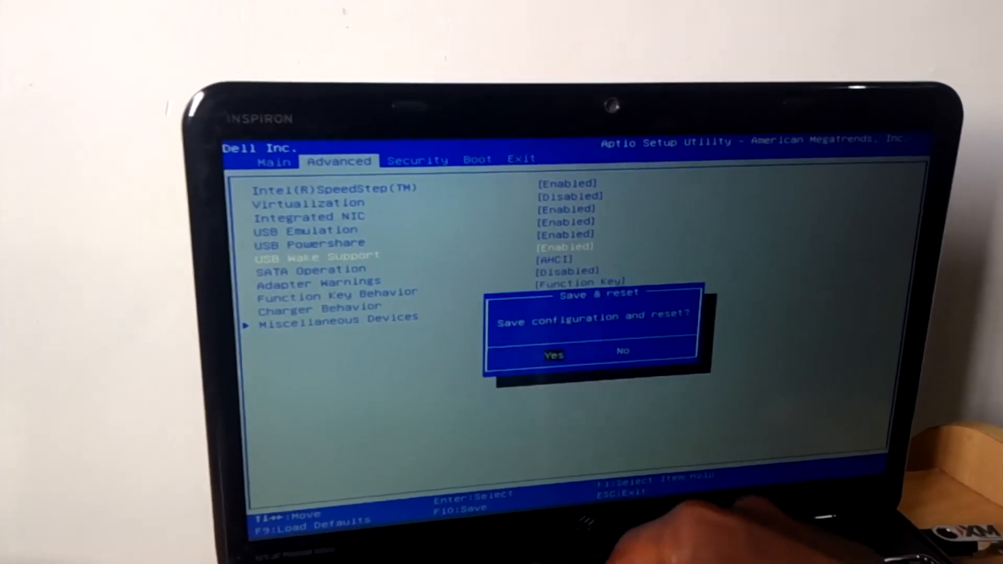